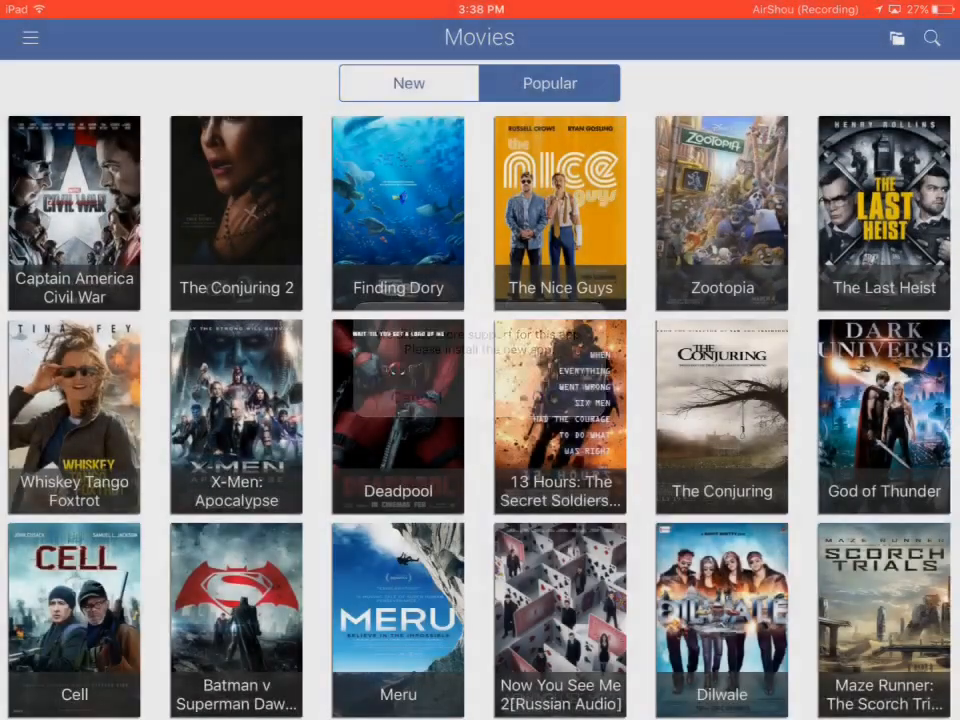
Leave Cinema Box for the Home Screen to reach the playboxhd.net download page.
key(home)
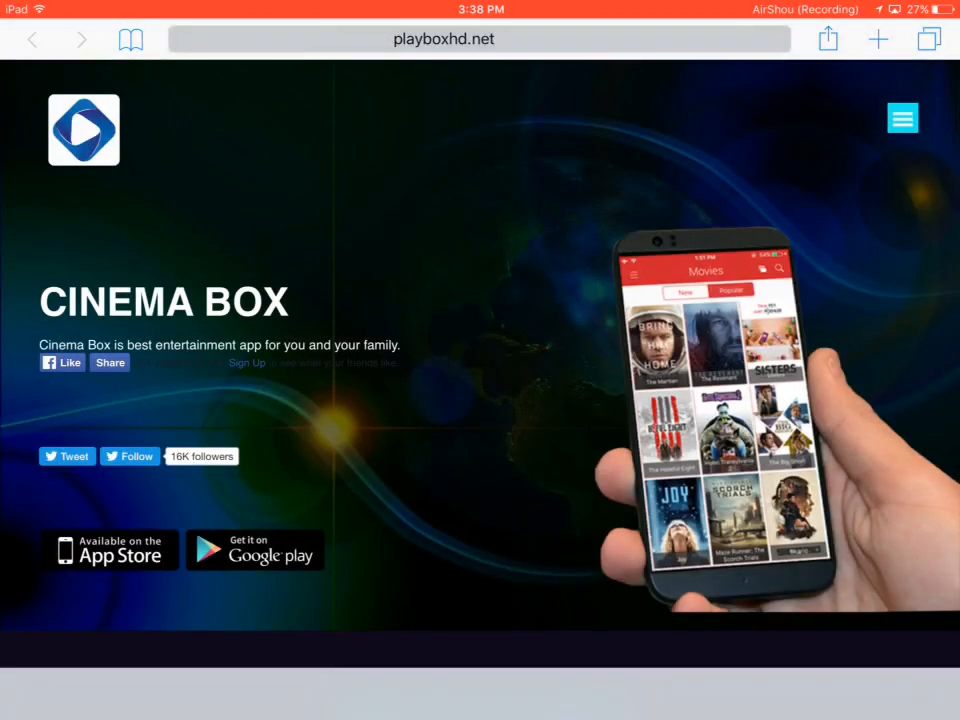
Read the 'Download for iOS' section with the pgyer link and shared login, then return Home.
click(444, 38)
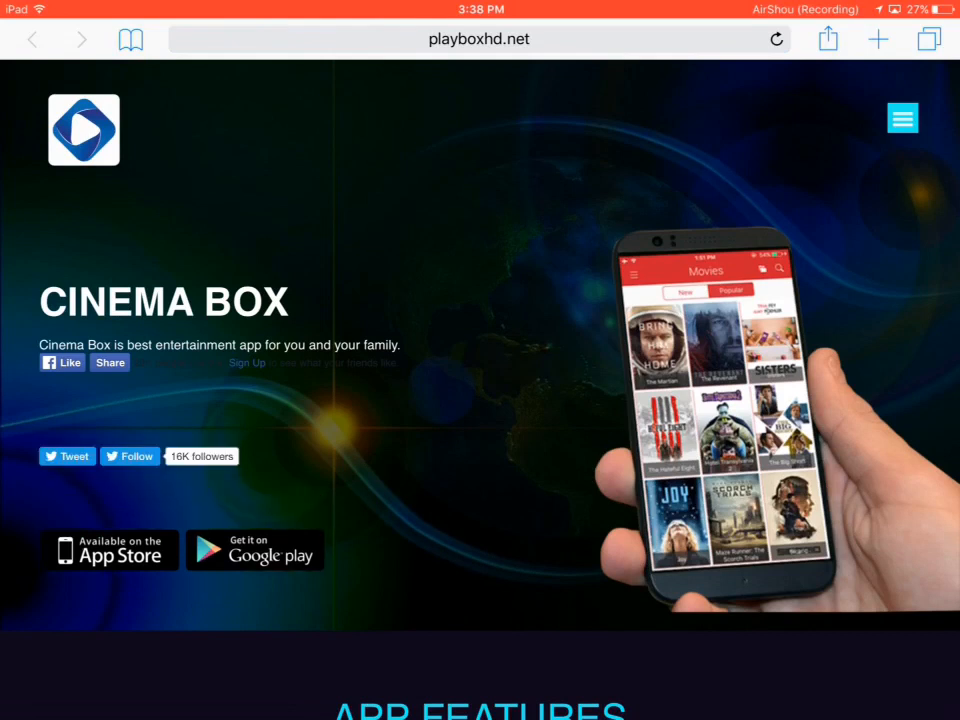
scroll(down, 3)
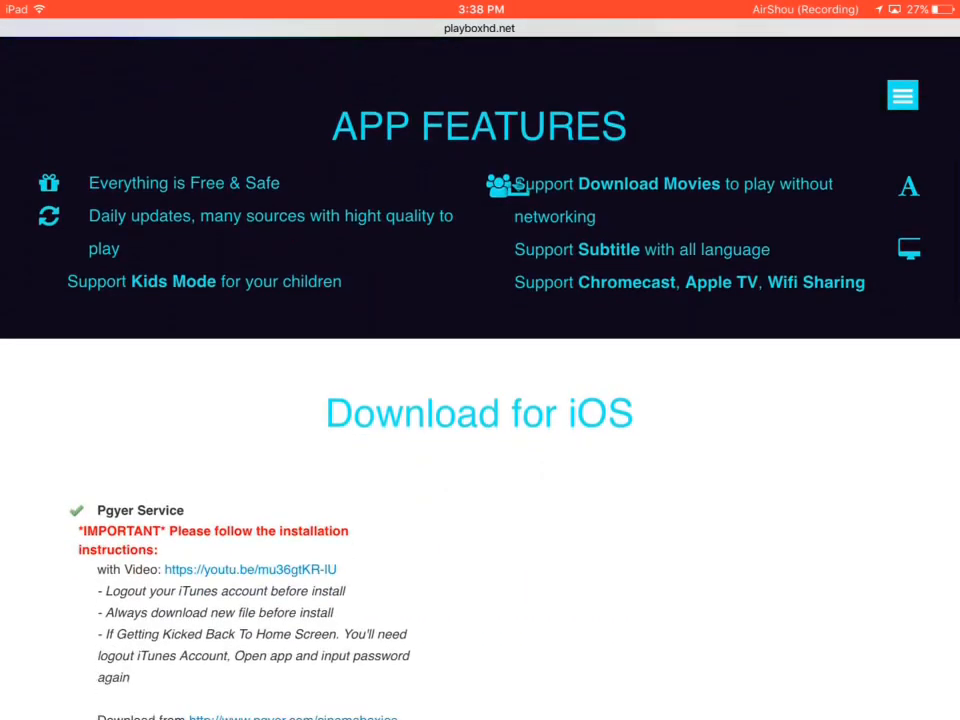
scroll(down, 3)
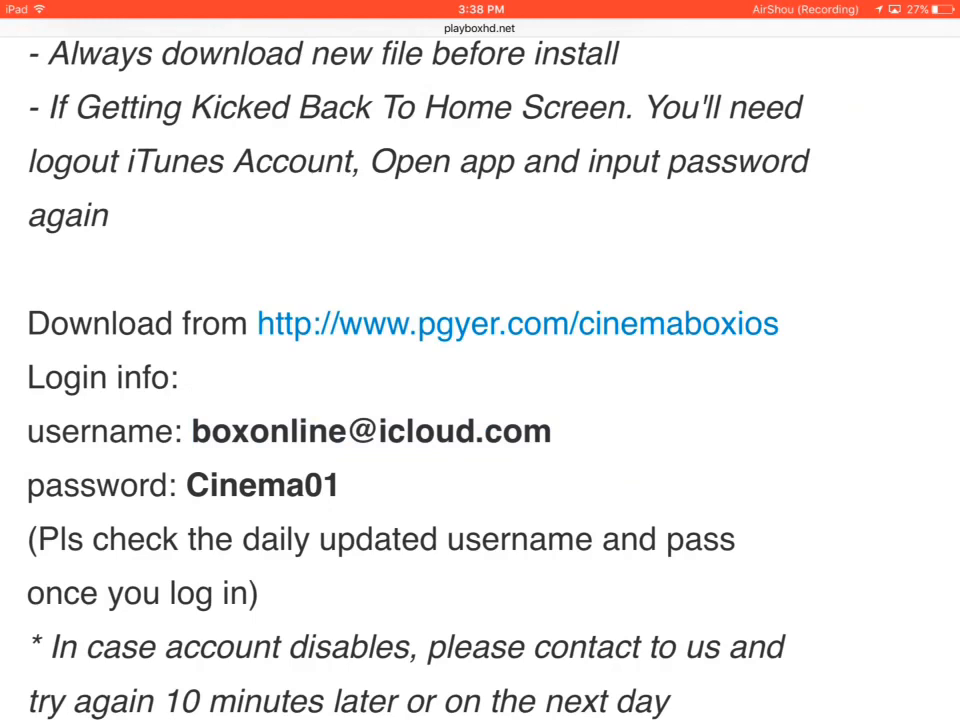
key(home)
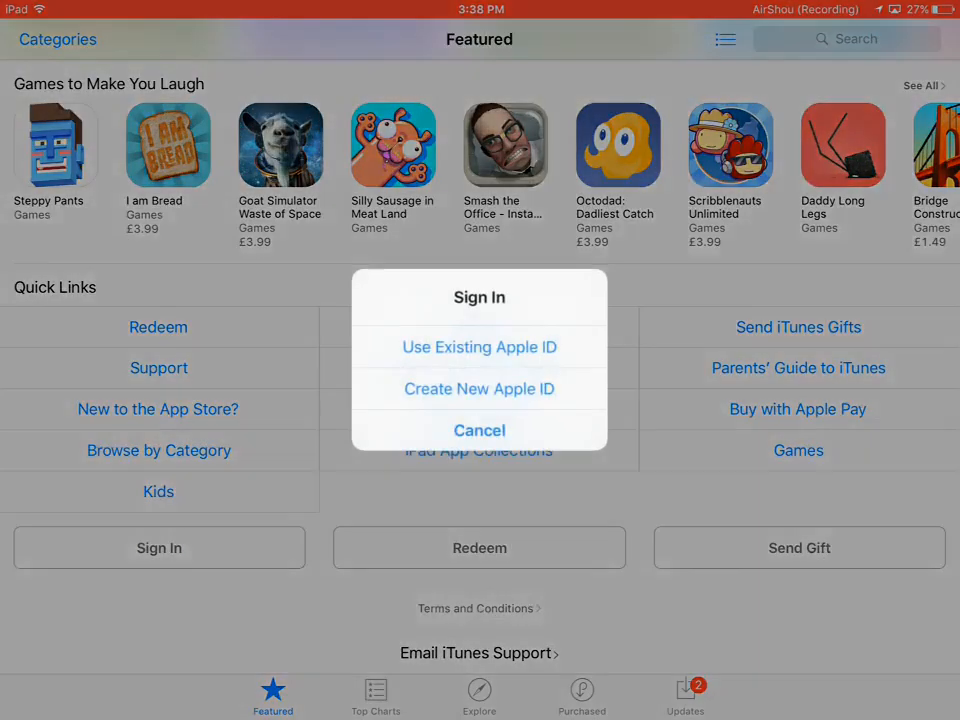
Sign in to the App Store with the site's shared Apple ID email and password.
click(480, 346)
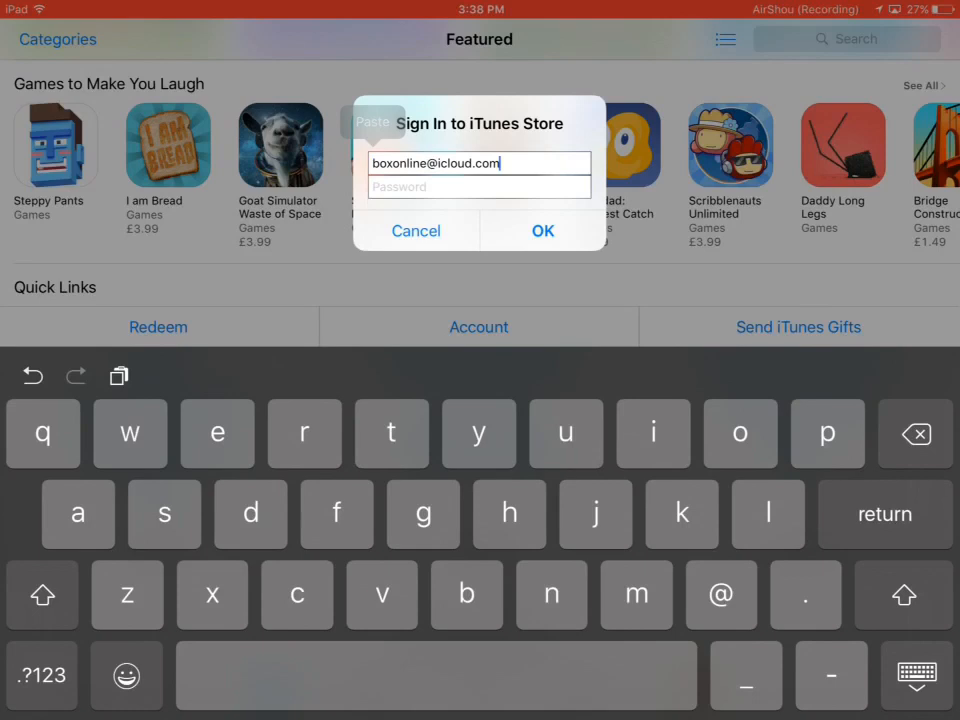
click(480, 188)
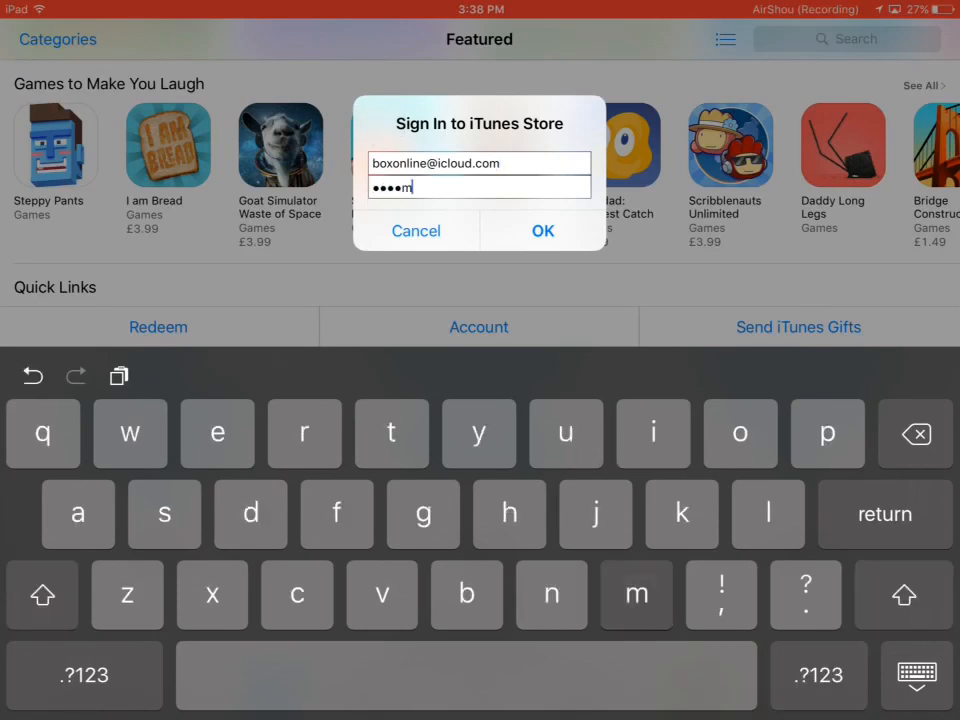
click(84, 674)
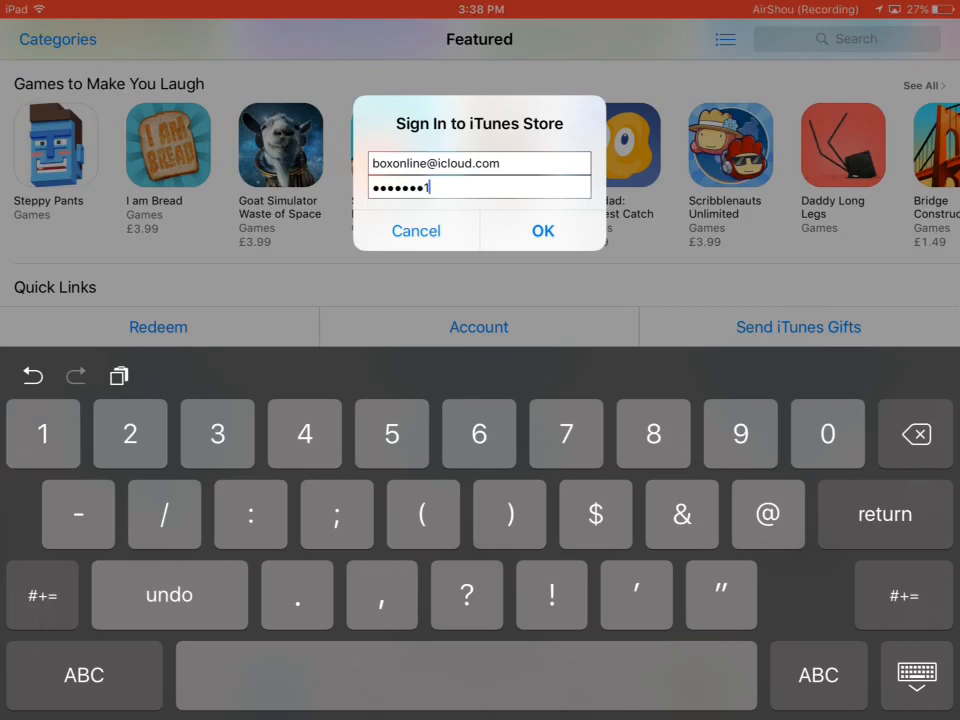
click(542, 232)
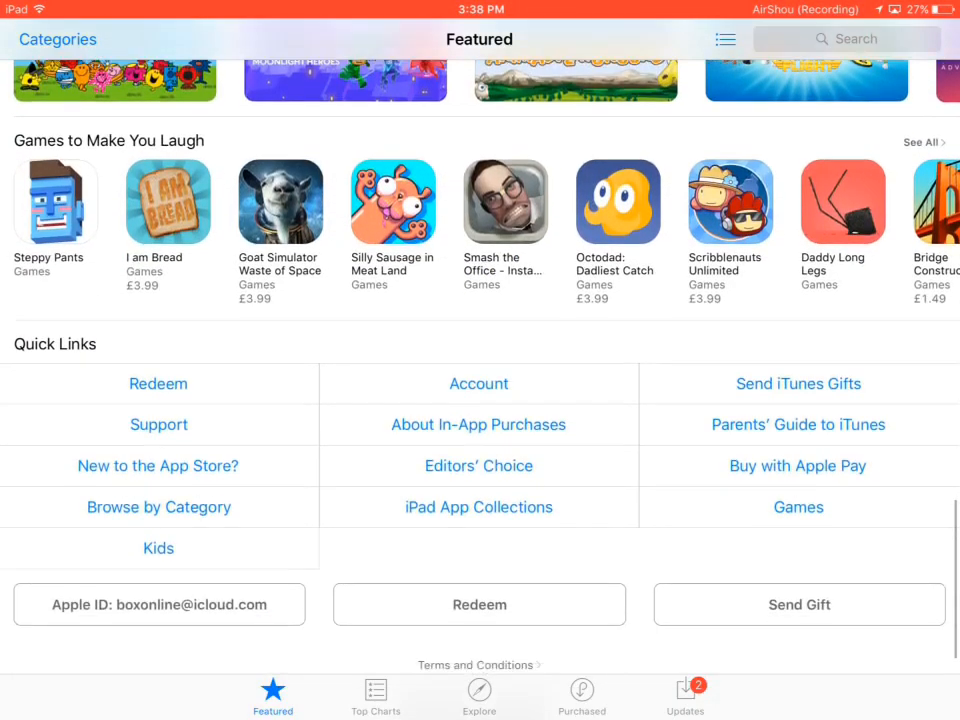
scroll(up, 3)
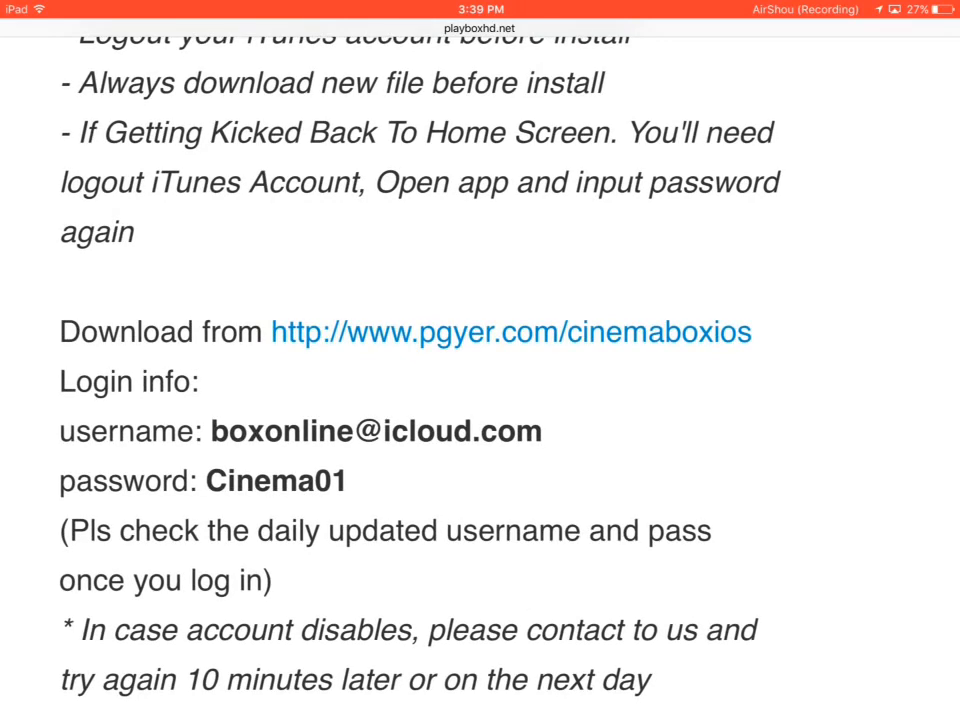
Start installing Cinema Box from the pgyer.com/cinemaboxios page, then return Home.
click(512, 332)
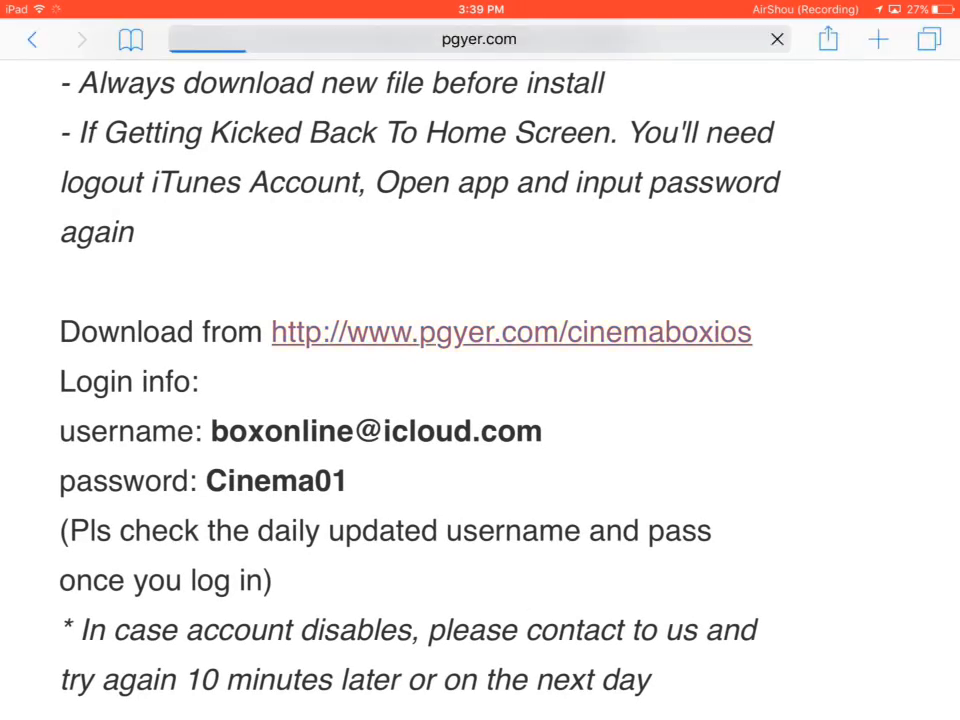
click(512, 332)
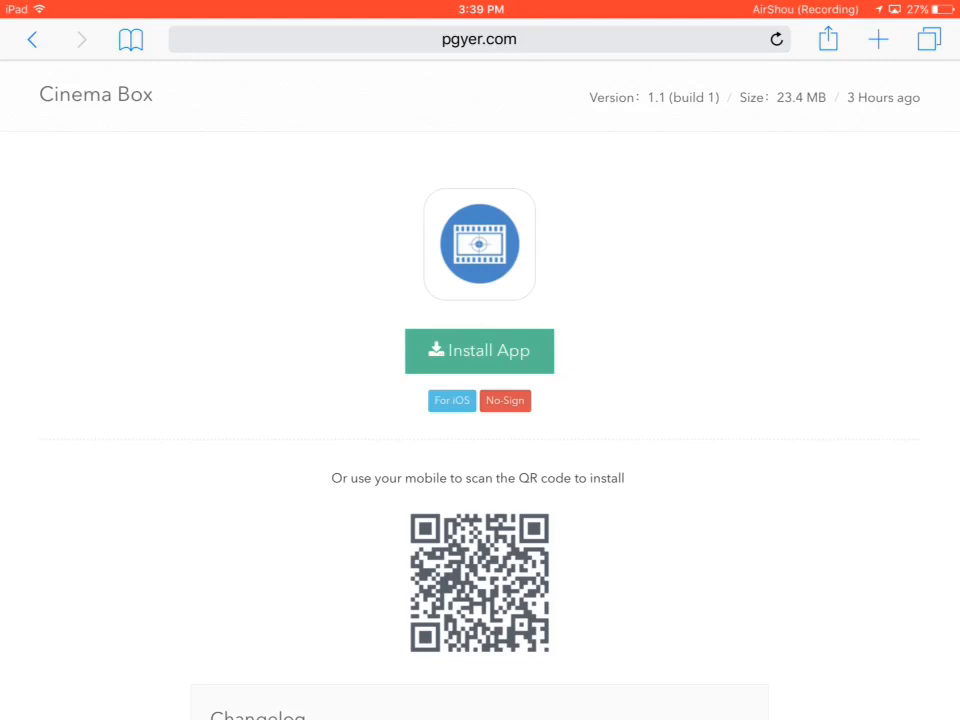
click(480, 352)
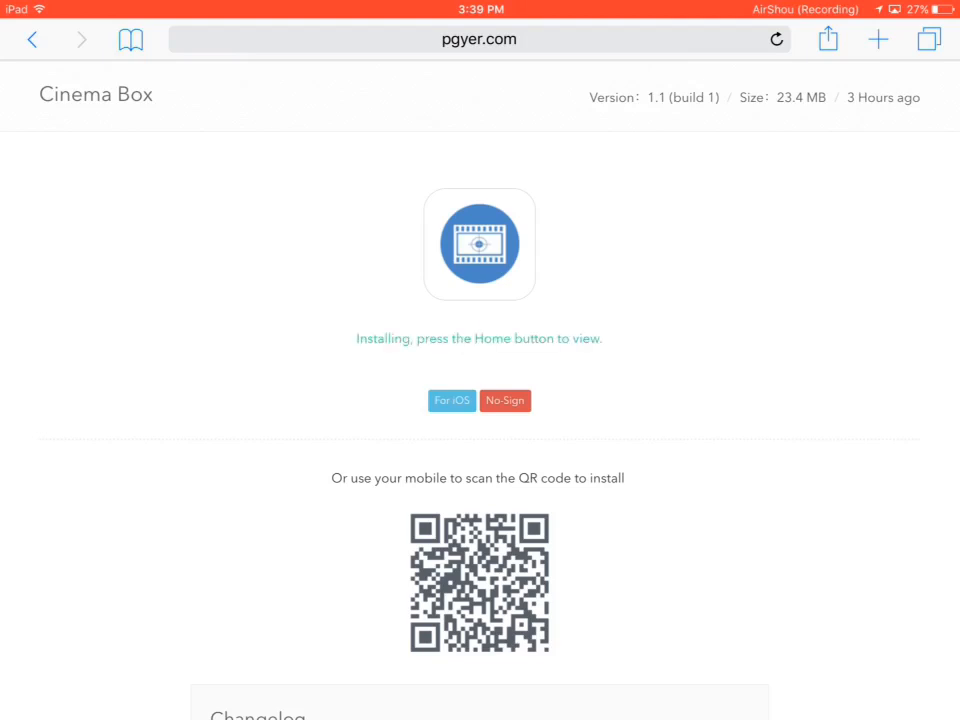
key(home)
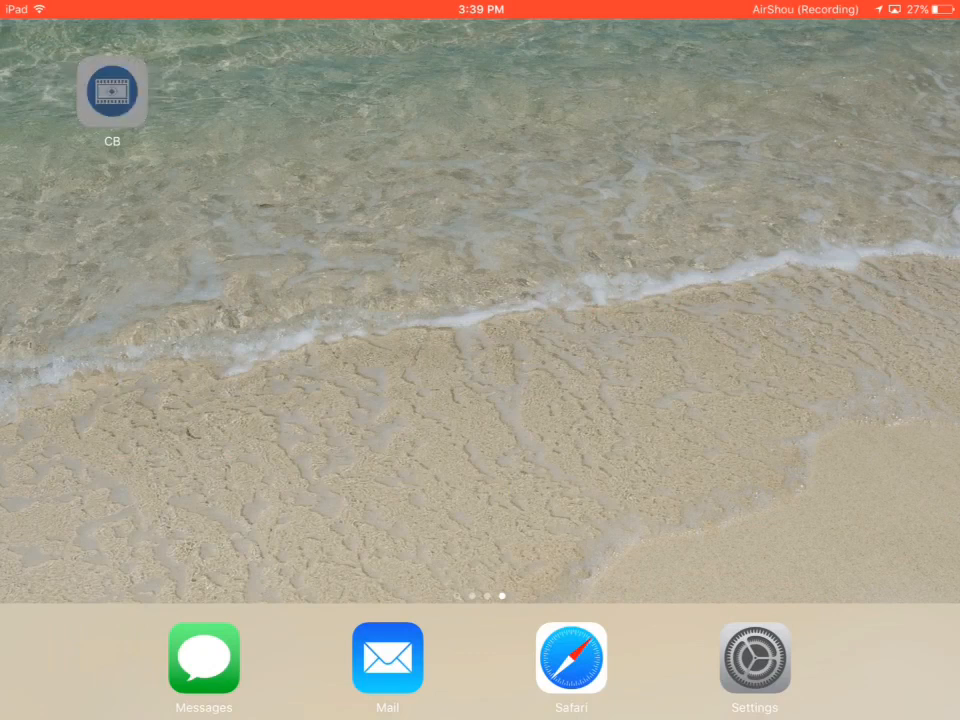
Launch the newly installed Cinema Box app to its Movies catalog.
click(112, 90)
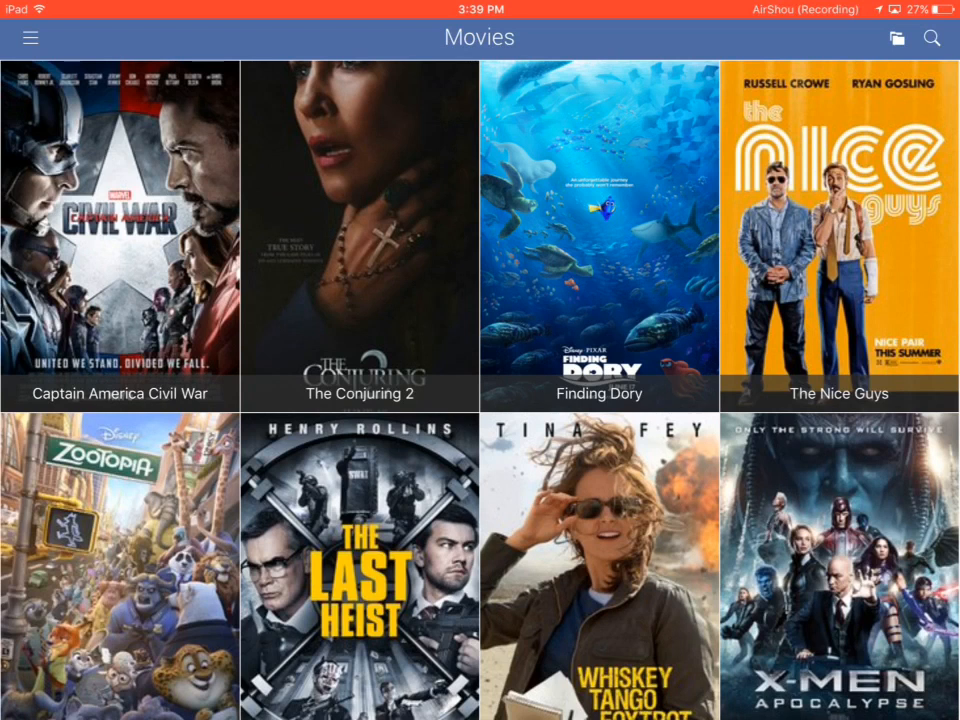
click(30, 38)
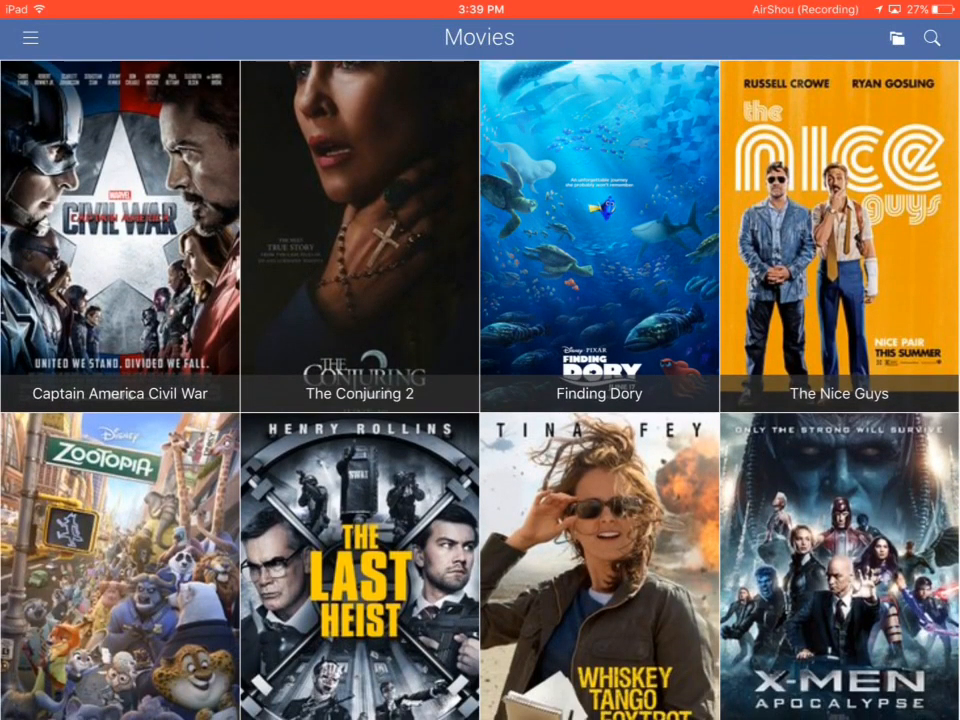
Play Captain America: Civil War, then close the player back to the Movies grid.
click(120, 240)
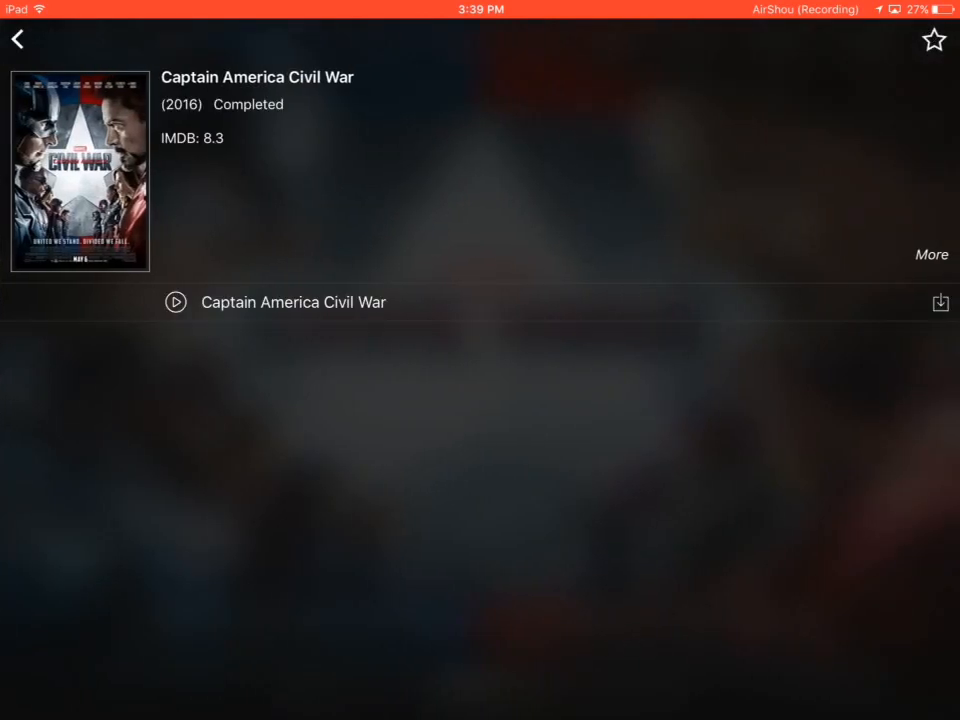
click(176, 302)
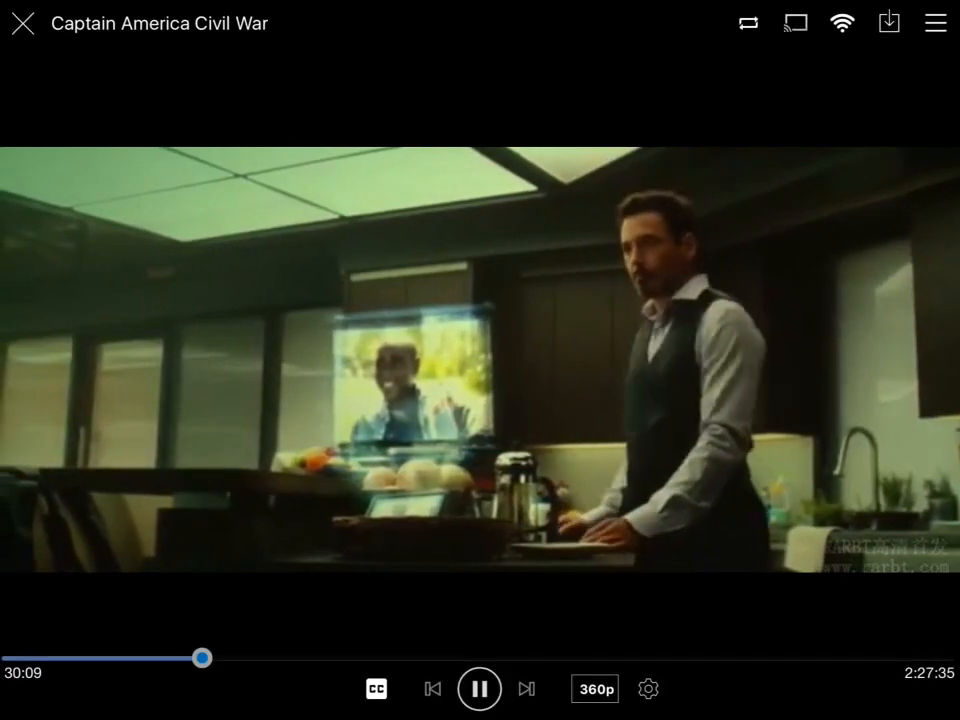
click(20, 24)
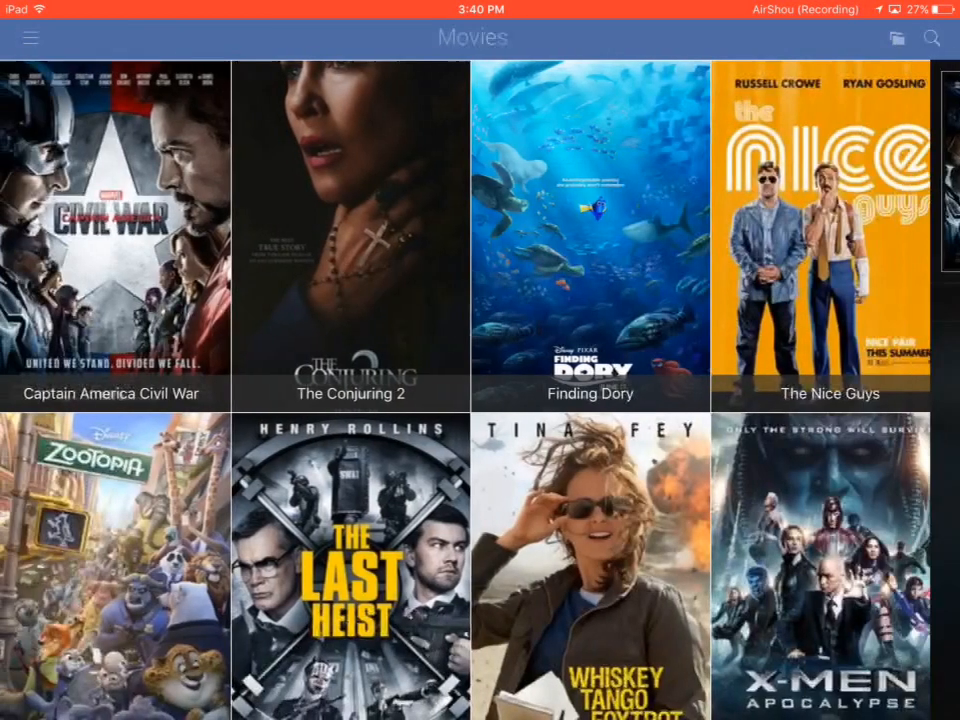